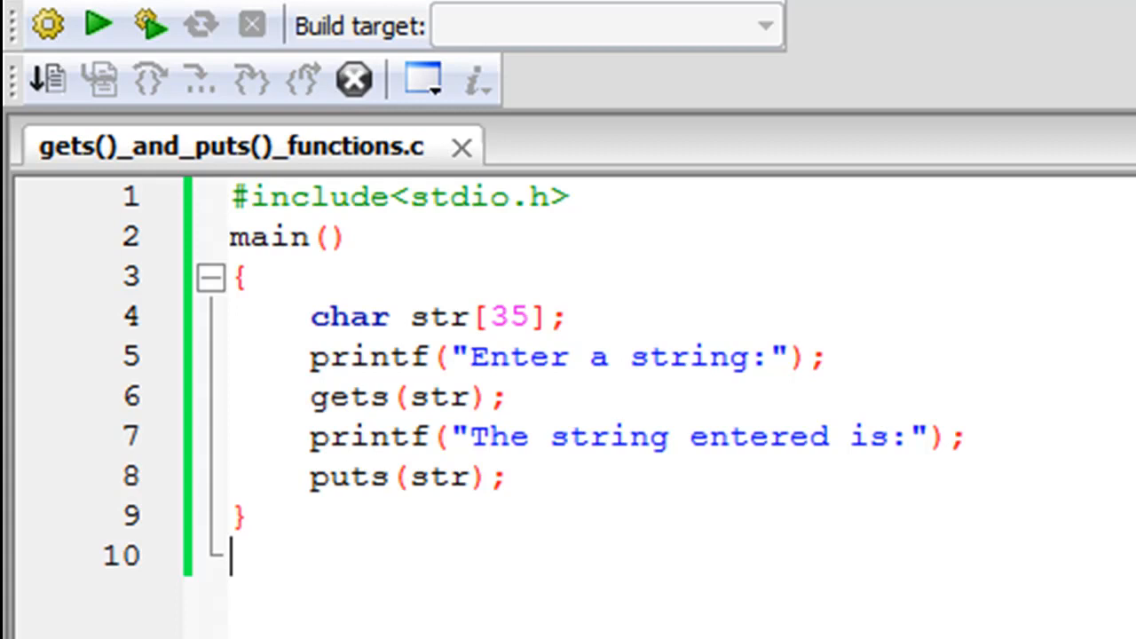
mouse_move(145, 209)
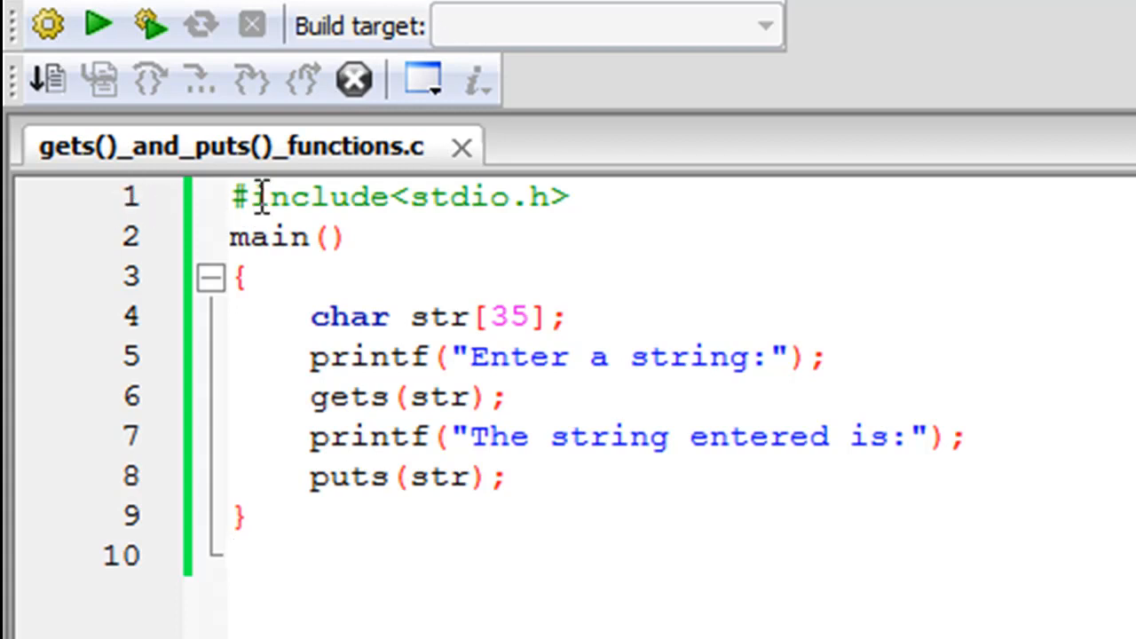
mouse_move(369, 240)
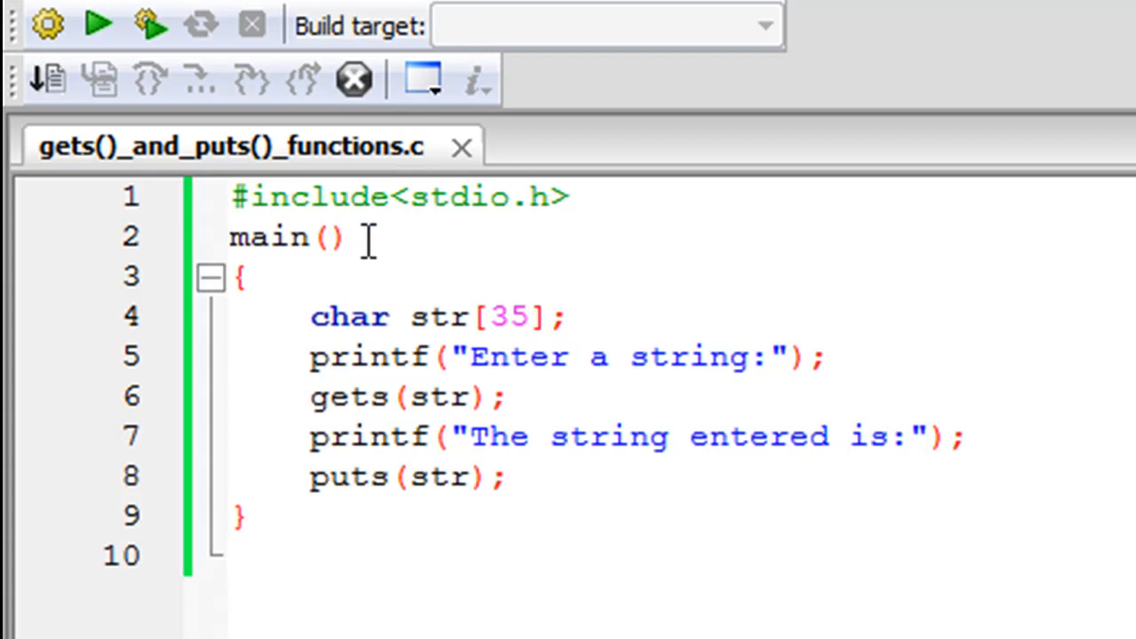
Step: Run the program and enter 'Hey guys, what's up?' at the console prompt
click(232, 553)
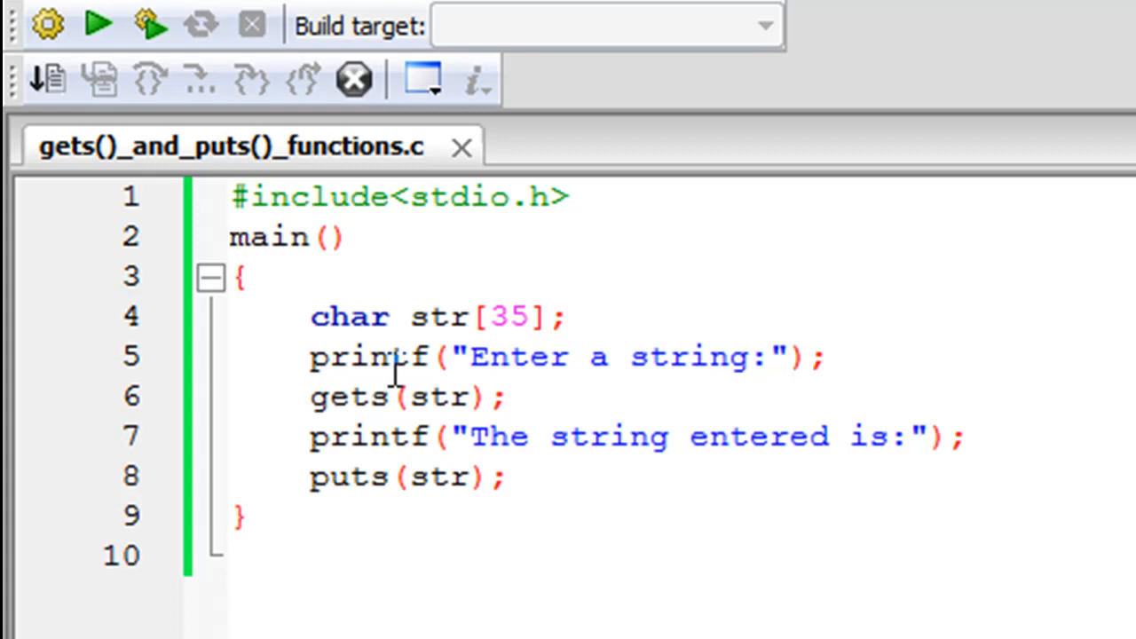
mouse_move(410, 316)
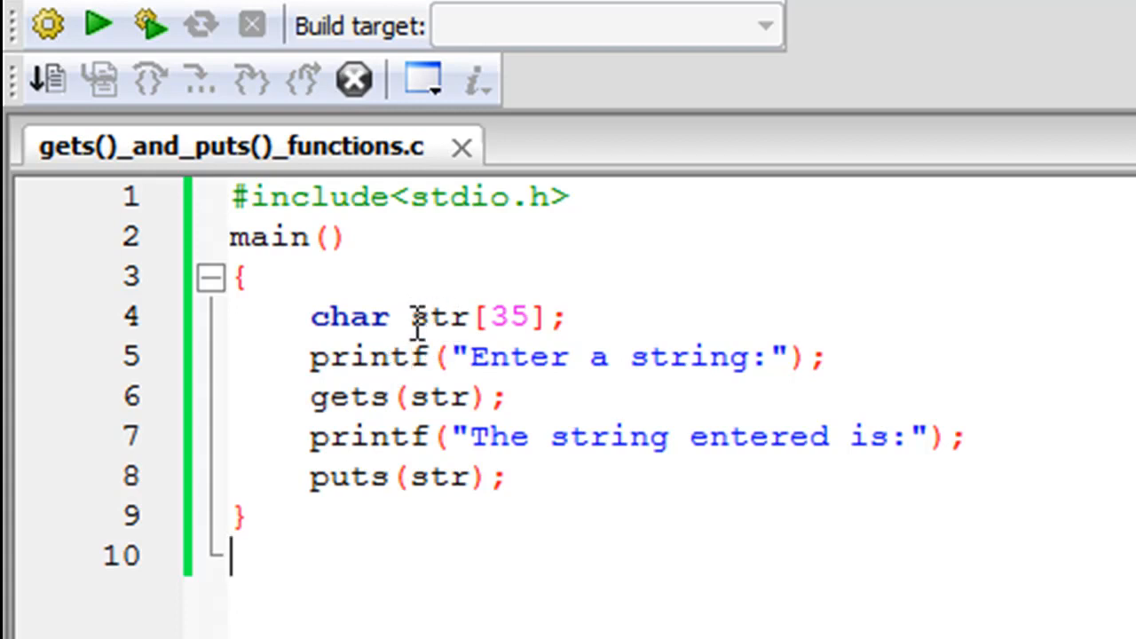
mouse_move(486, 318)
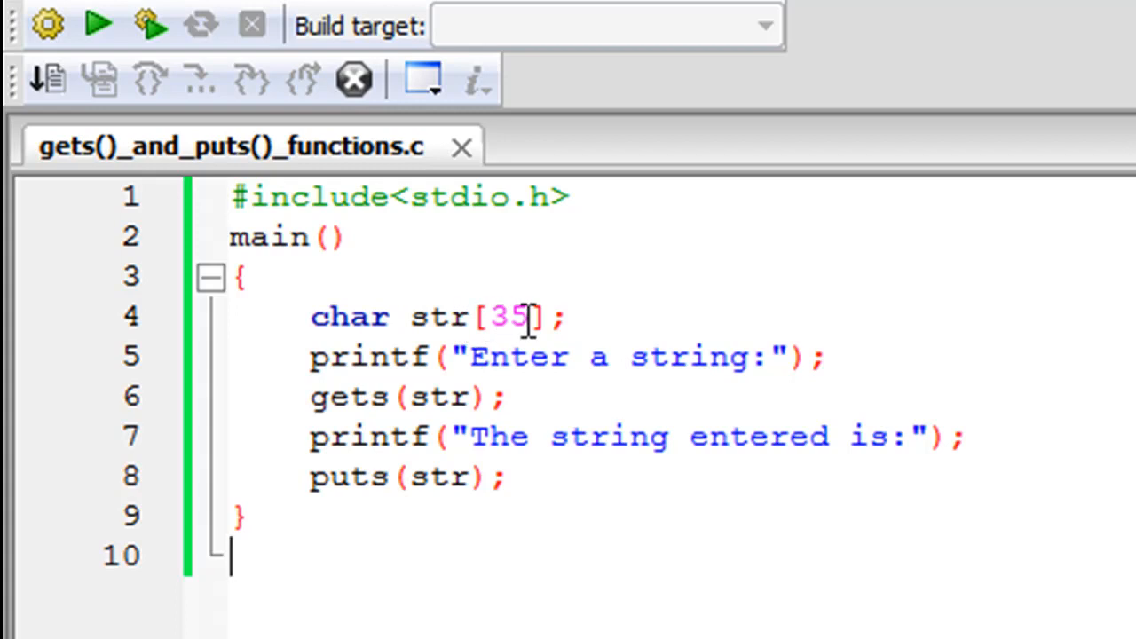
mouse_move(493, 316)
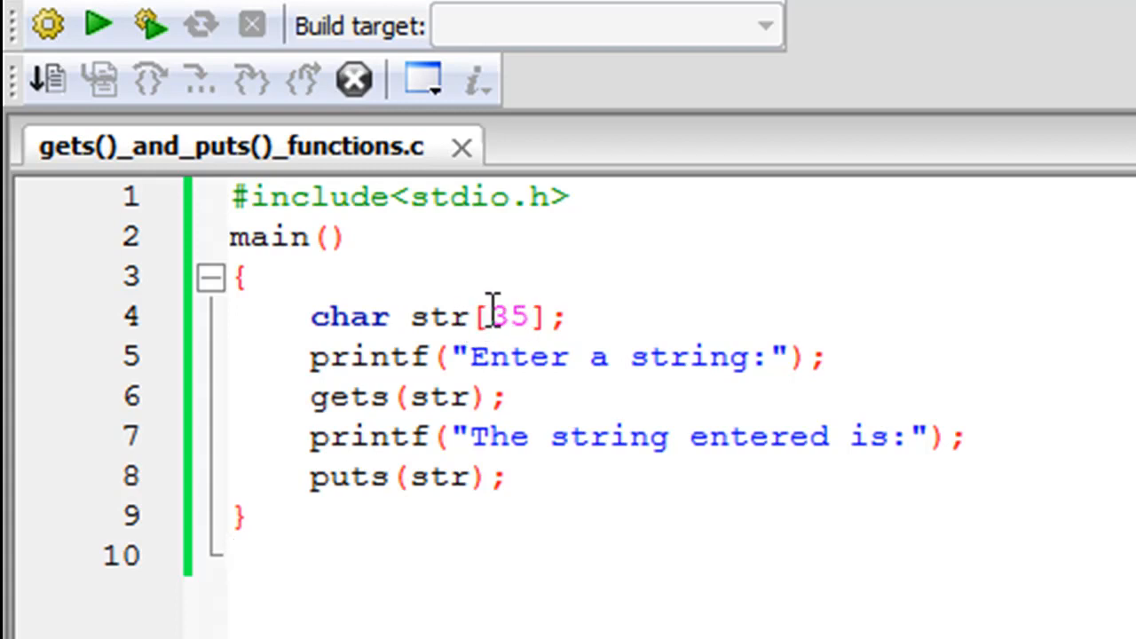
mouse_move(408, 355)
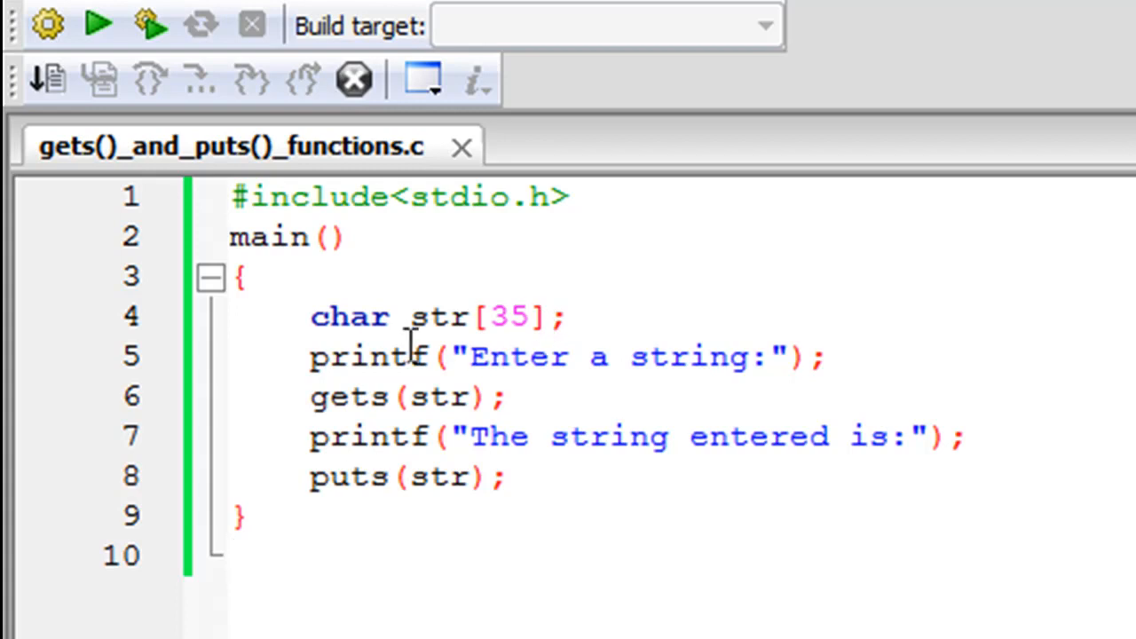
mouse_move(380, 376)
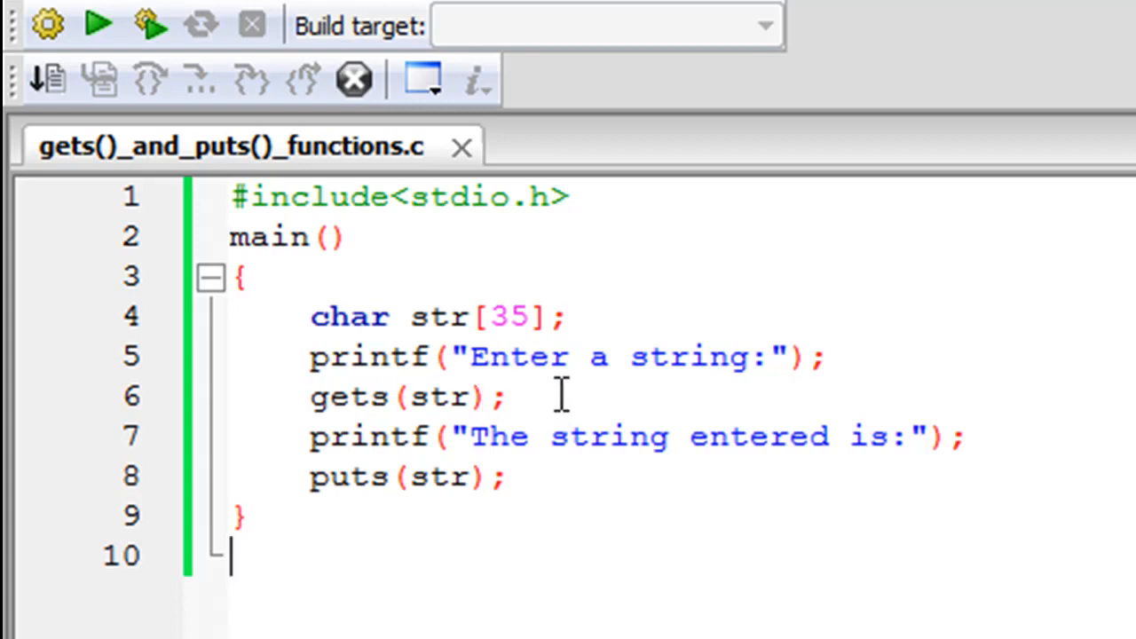
mouse_move(552, 357)
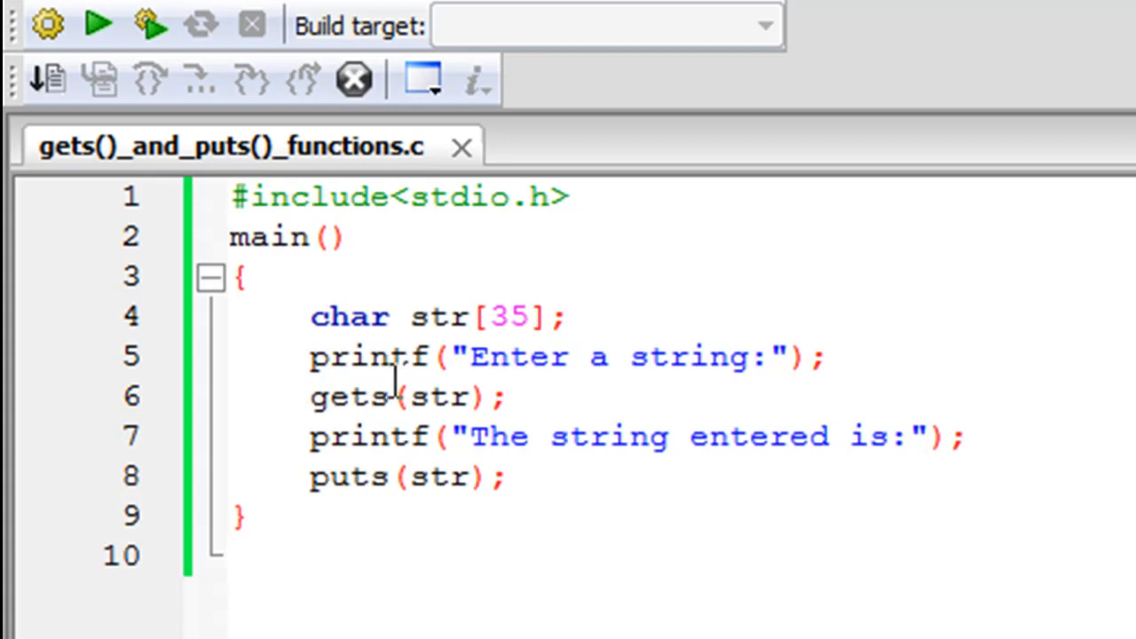
mouse_move(440, 334)
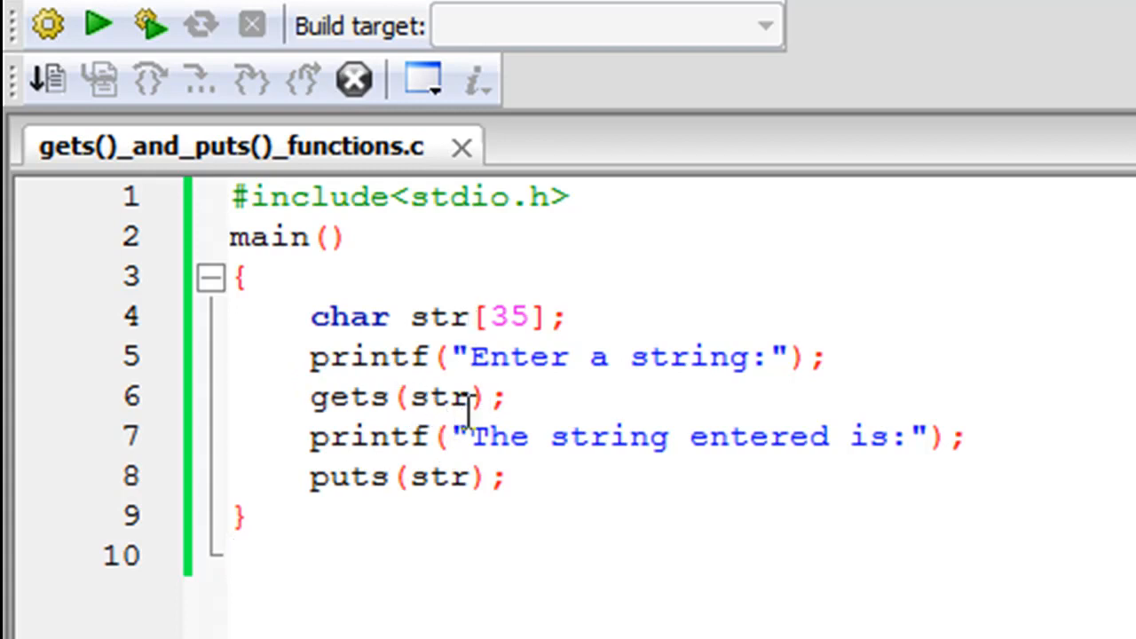
mouse_move(410, 397)
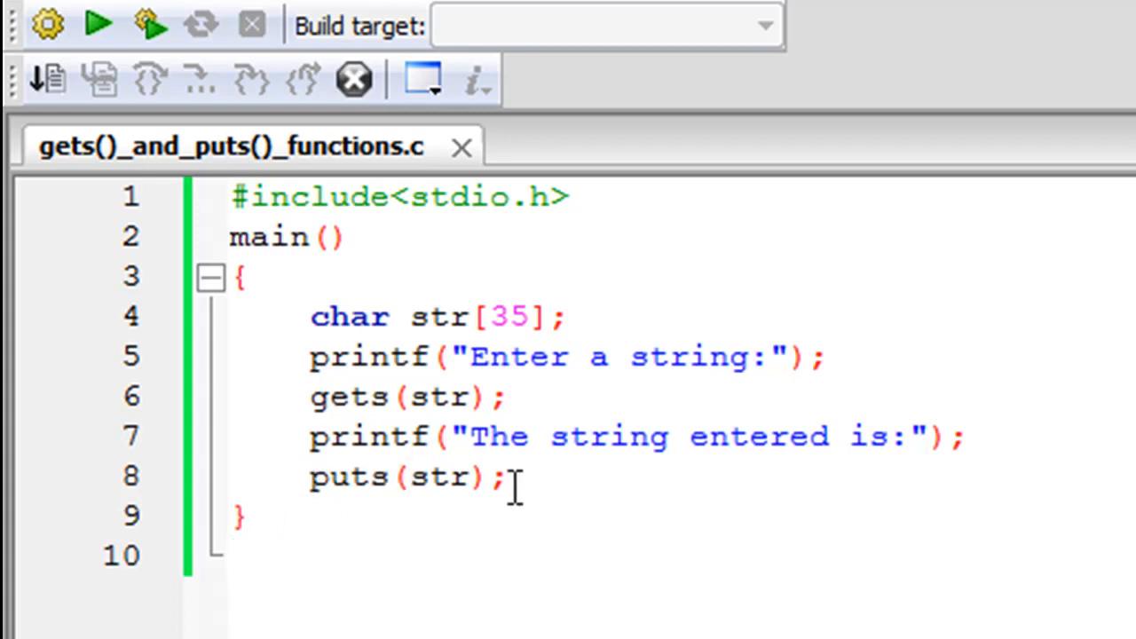
mouse_move(476, 515)
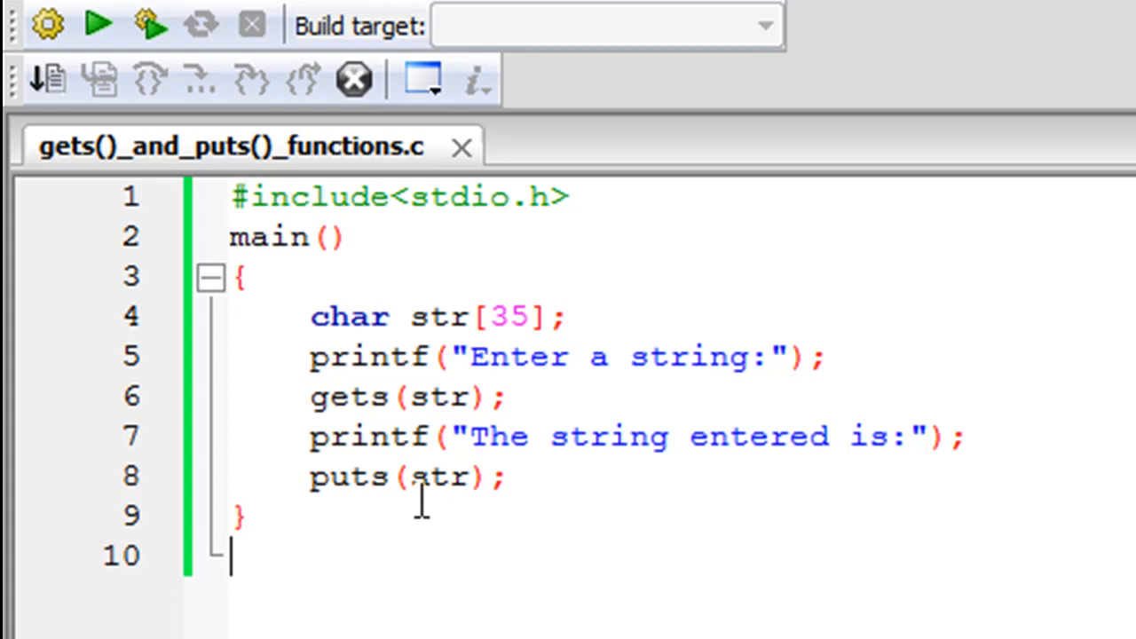
mouse_move(524, 476)
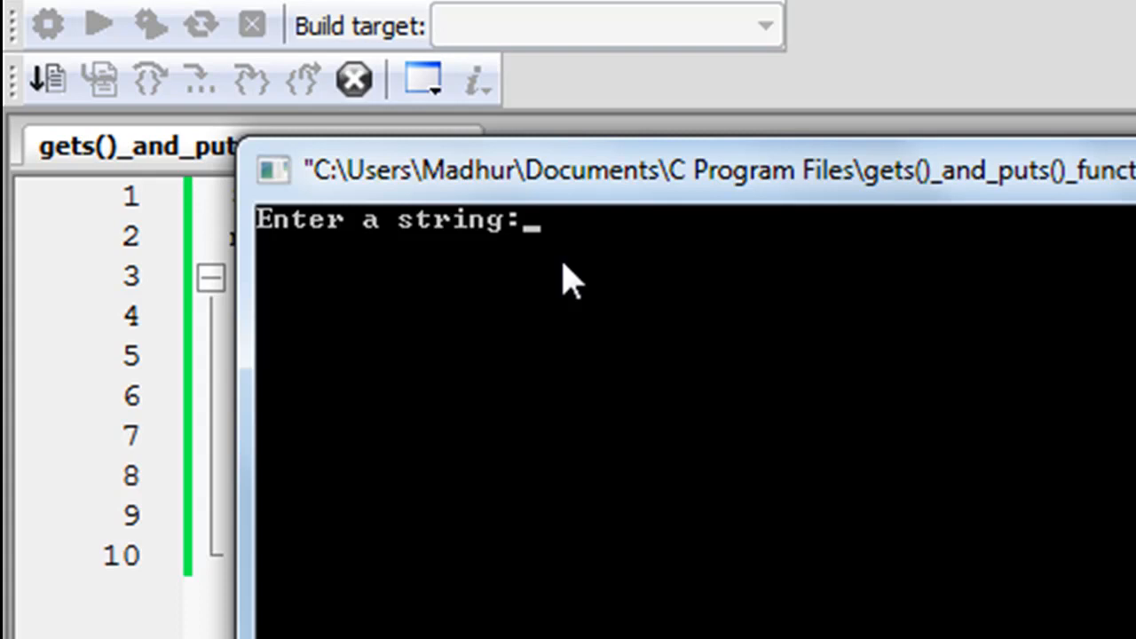
text(Hey guy)
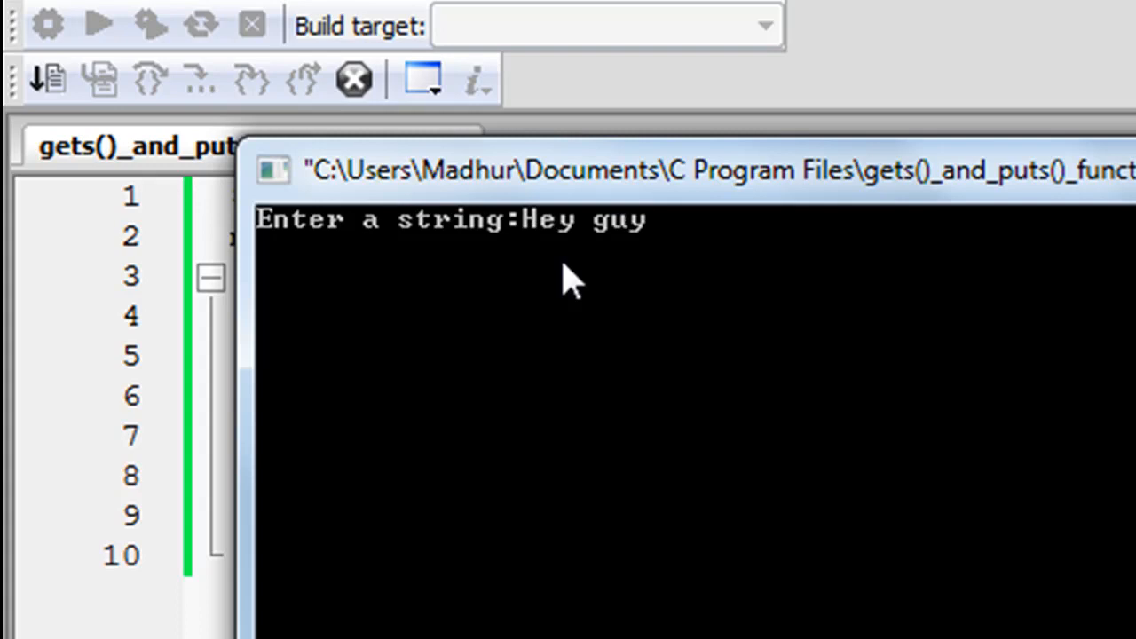
text(s, what's)
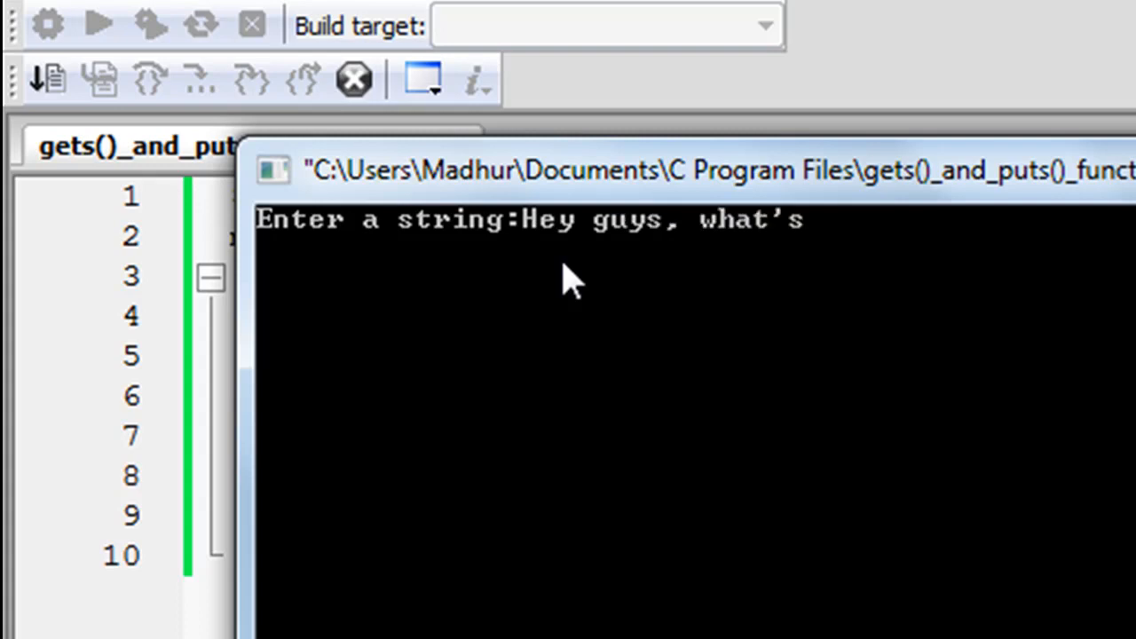
text(up?)
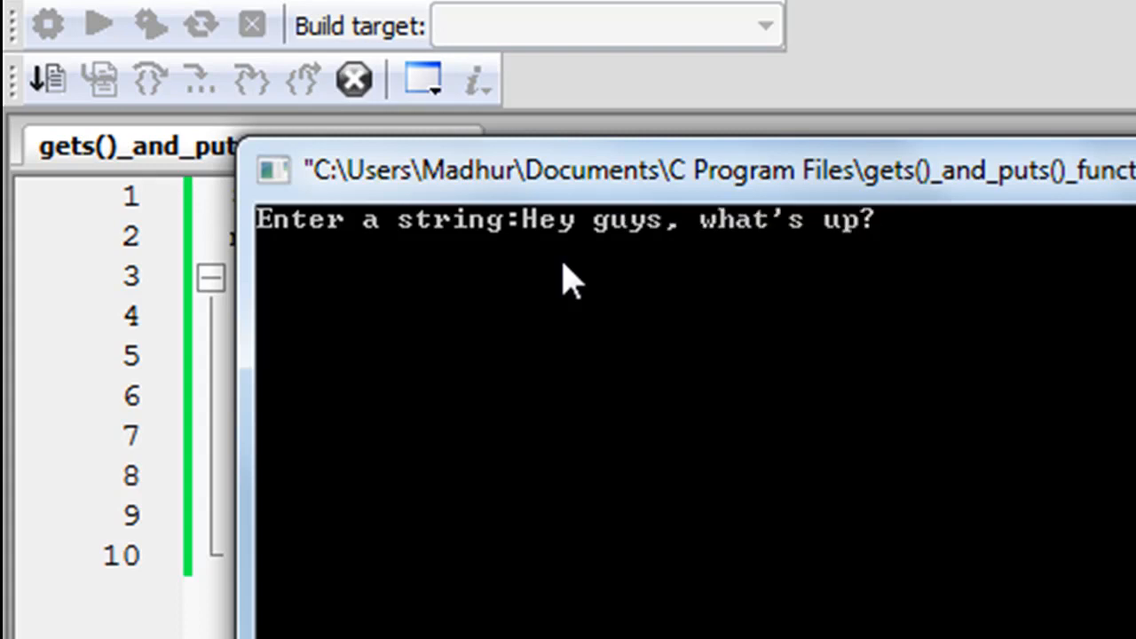
mouse_move(808, 252)
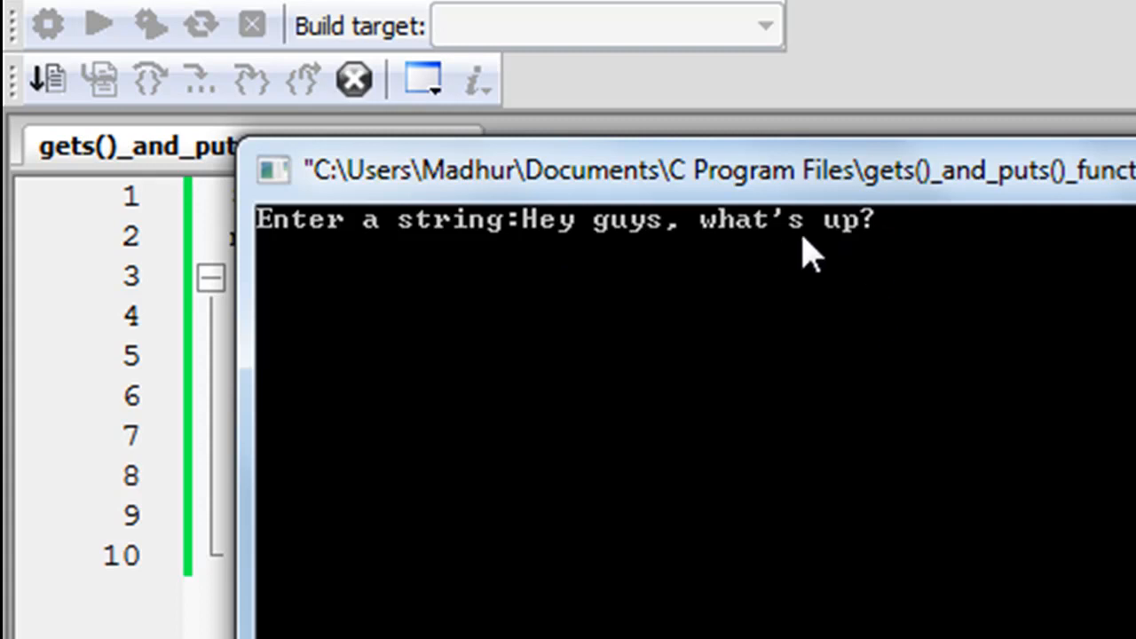
mouse_move(873, 263)
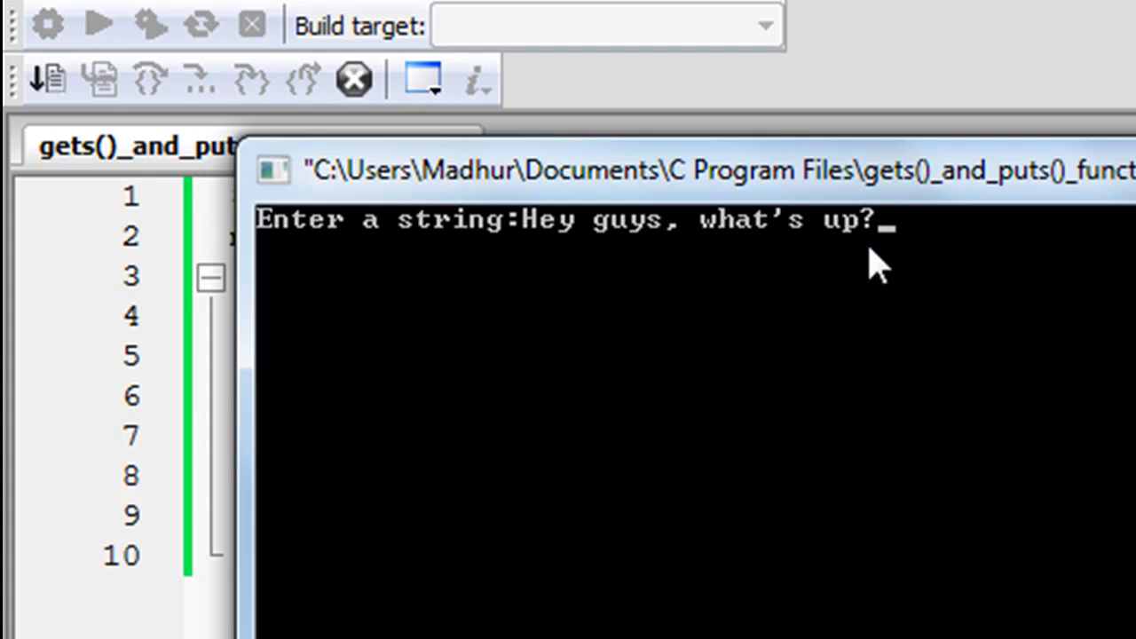
mouse_move(785, 287)
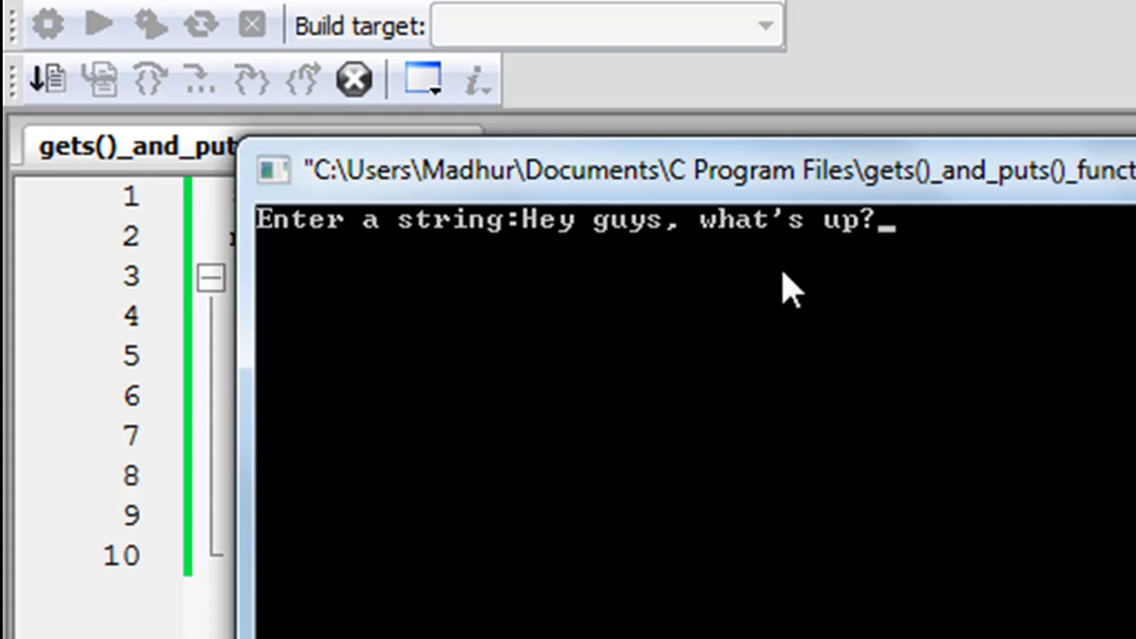
mouse_move(973, 293)
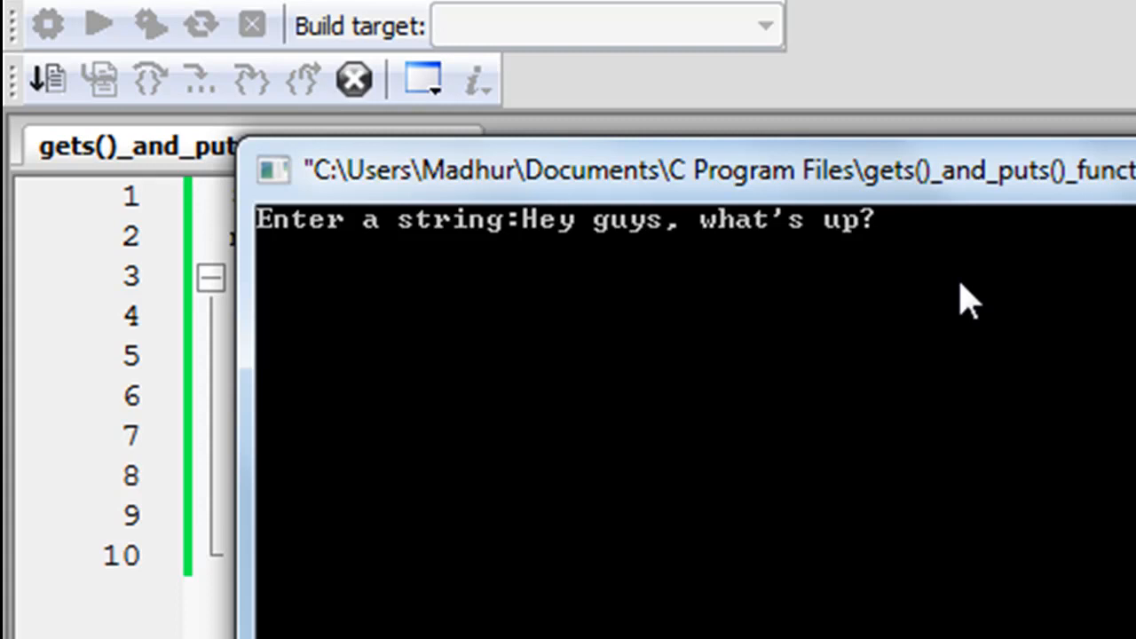
Step: Submit the input so the console echoes the string and the process returns 0
key(enter)
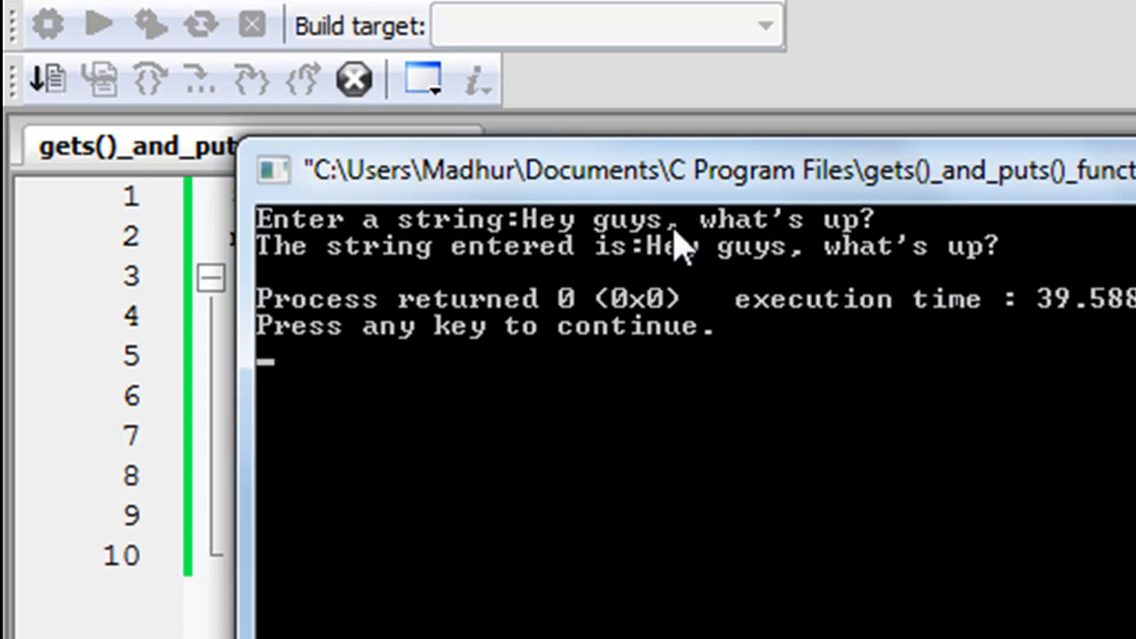
mouse_move(866, 267)
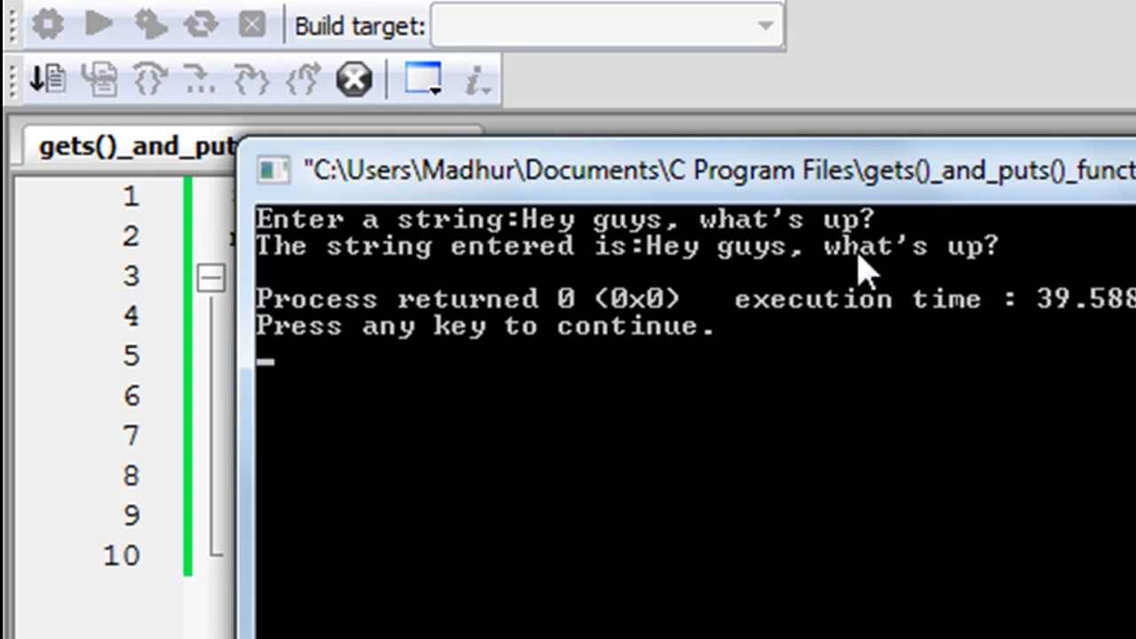
mouse_move(785, 355)
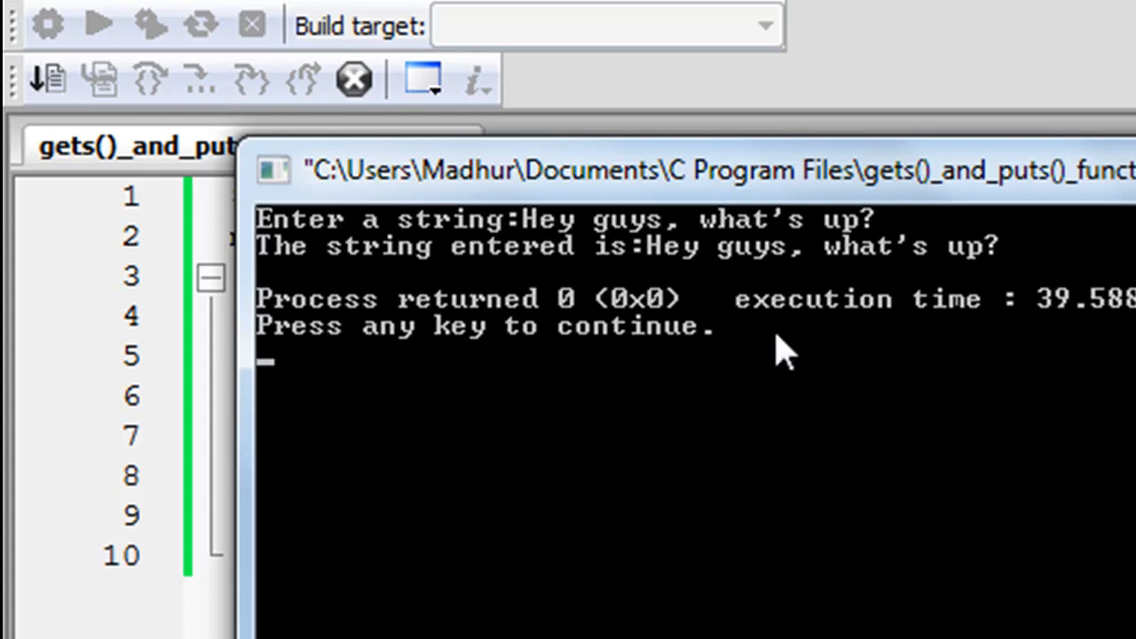
mouse_move(512, 239)
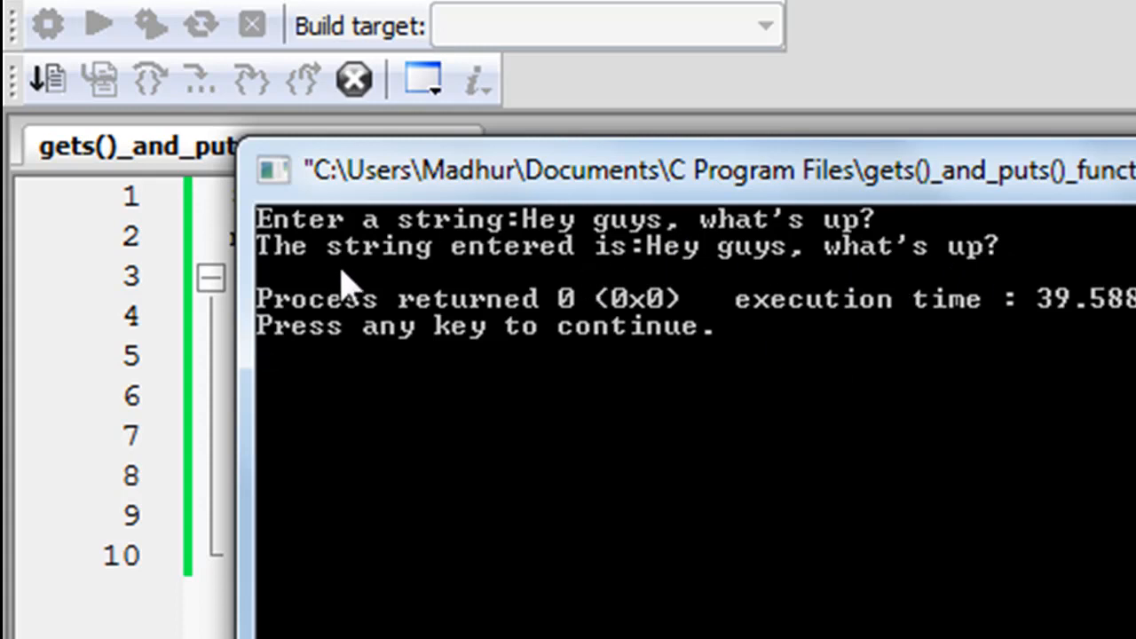
mouse_move(778, 266)
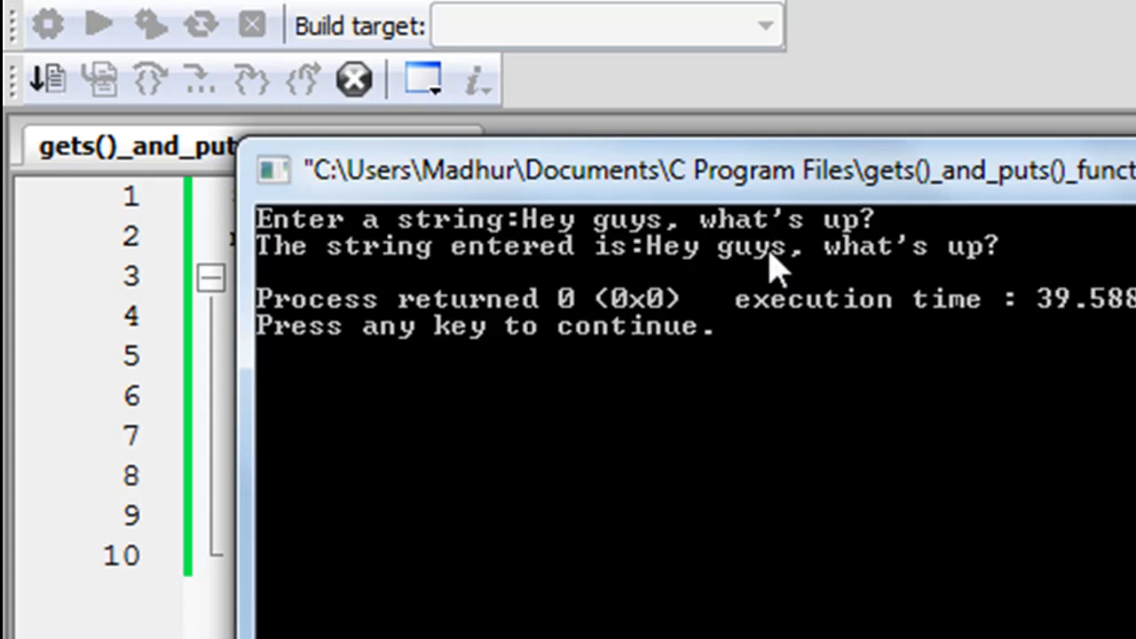
mouse_move(834, 288)
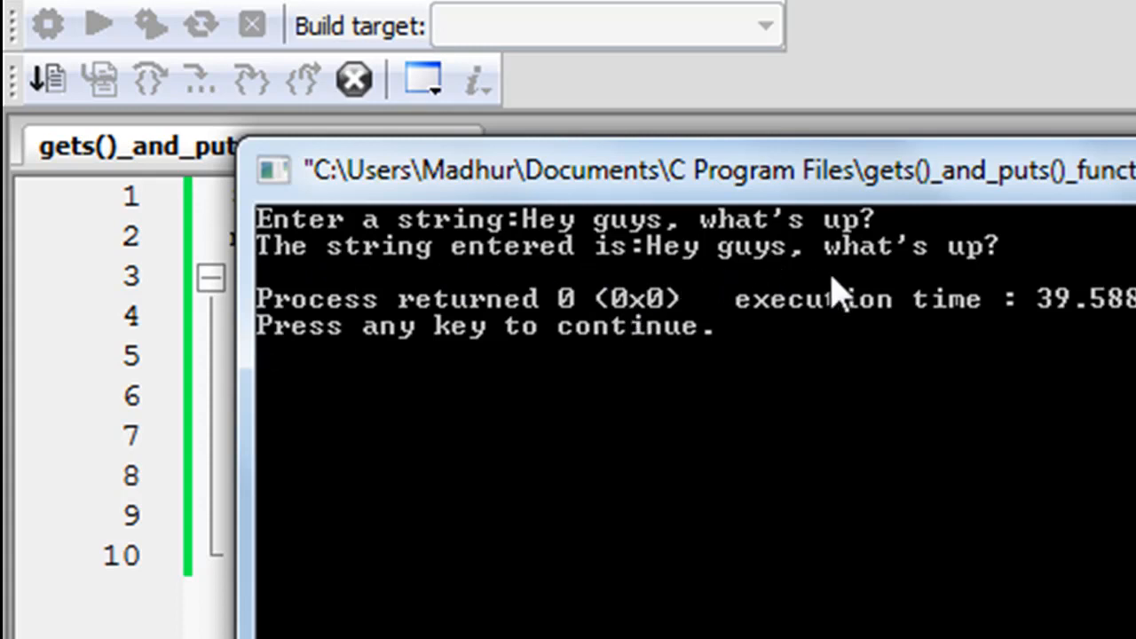
mouse_move(927, 281)
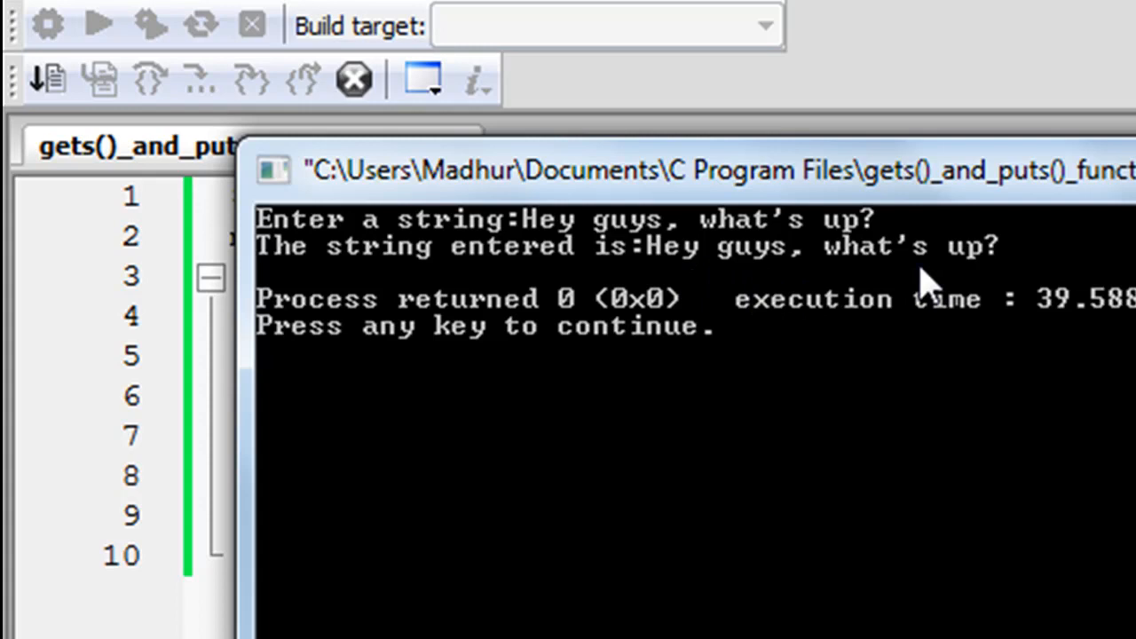
mouse_move(977, 305)
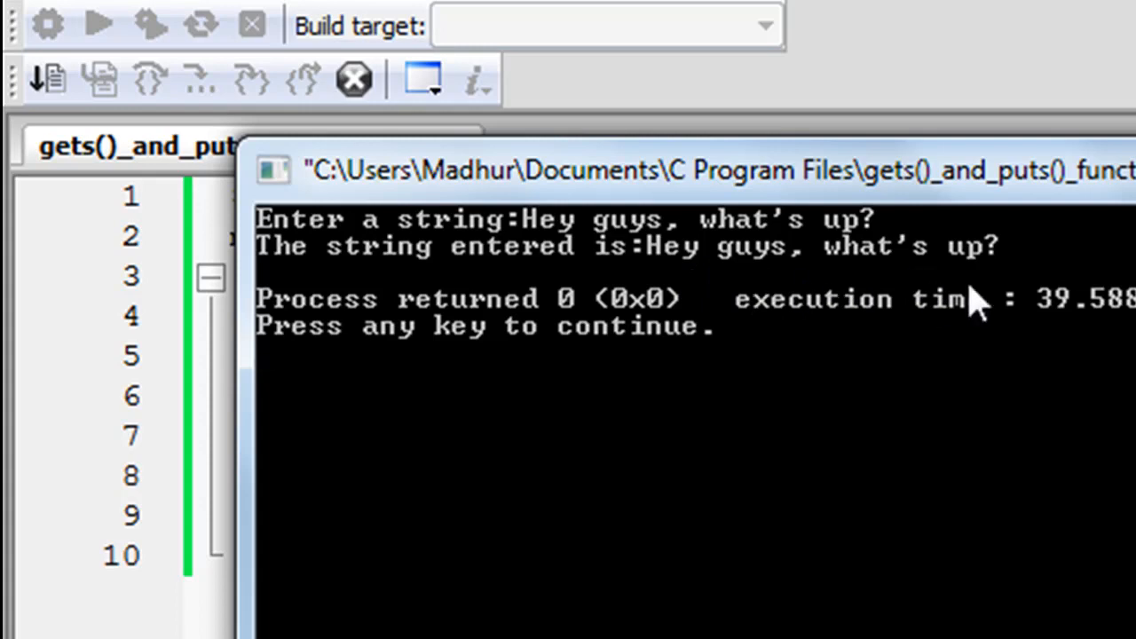